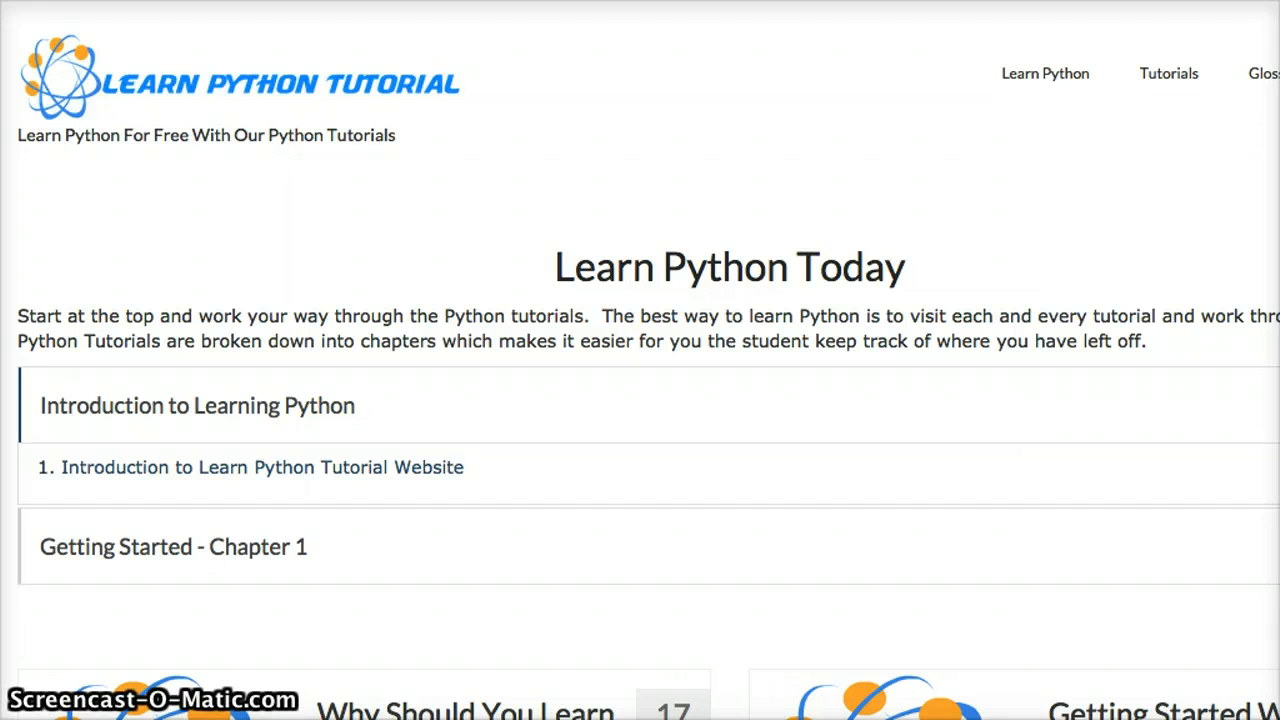
mouse_move(678, 180)
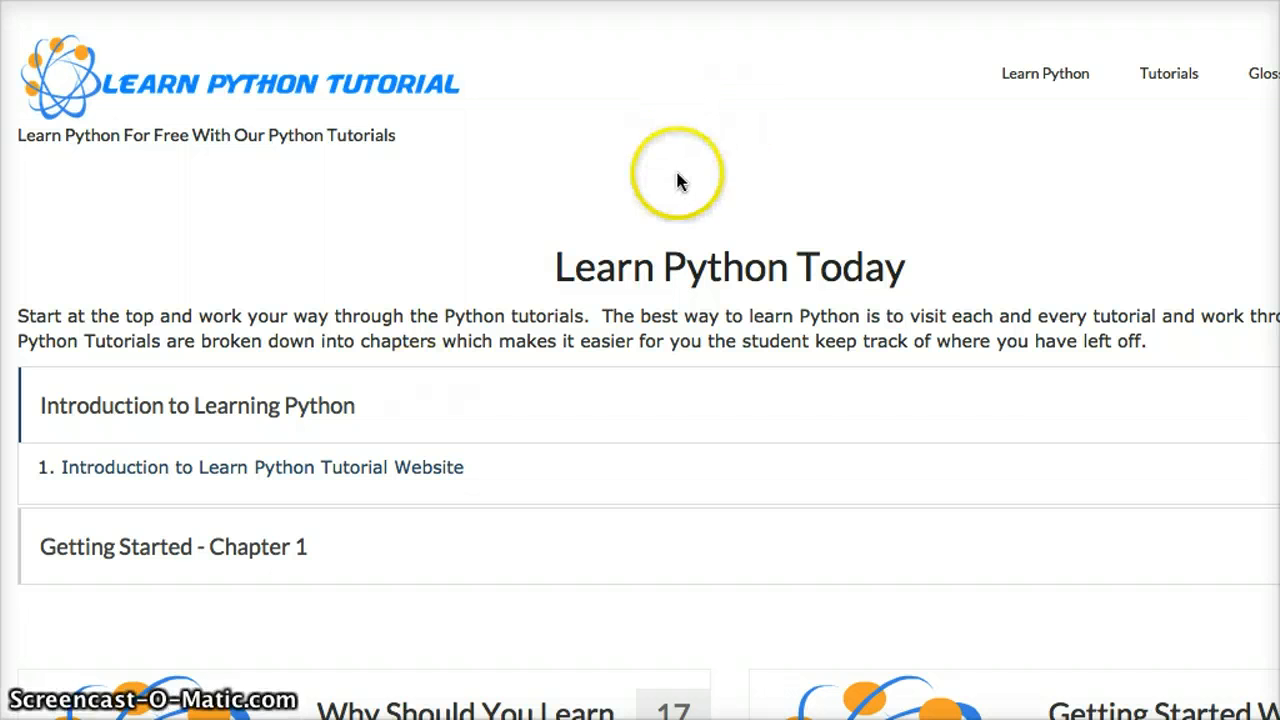
mouse_move(655, 223)
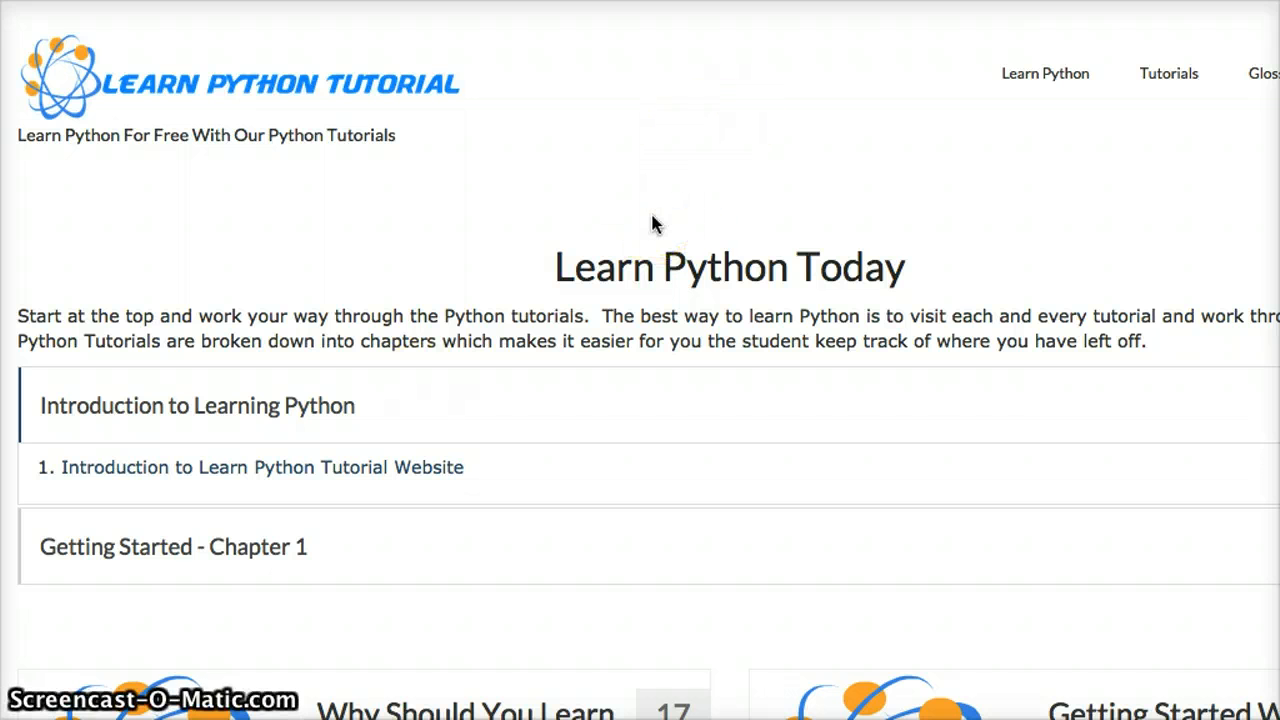
mouse_move(370, 408)
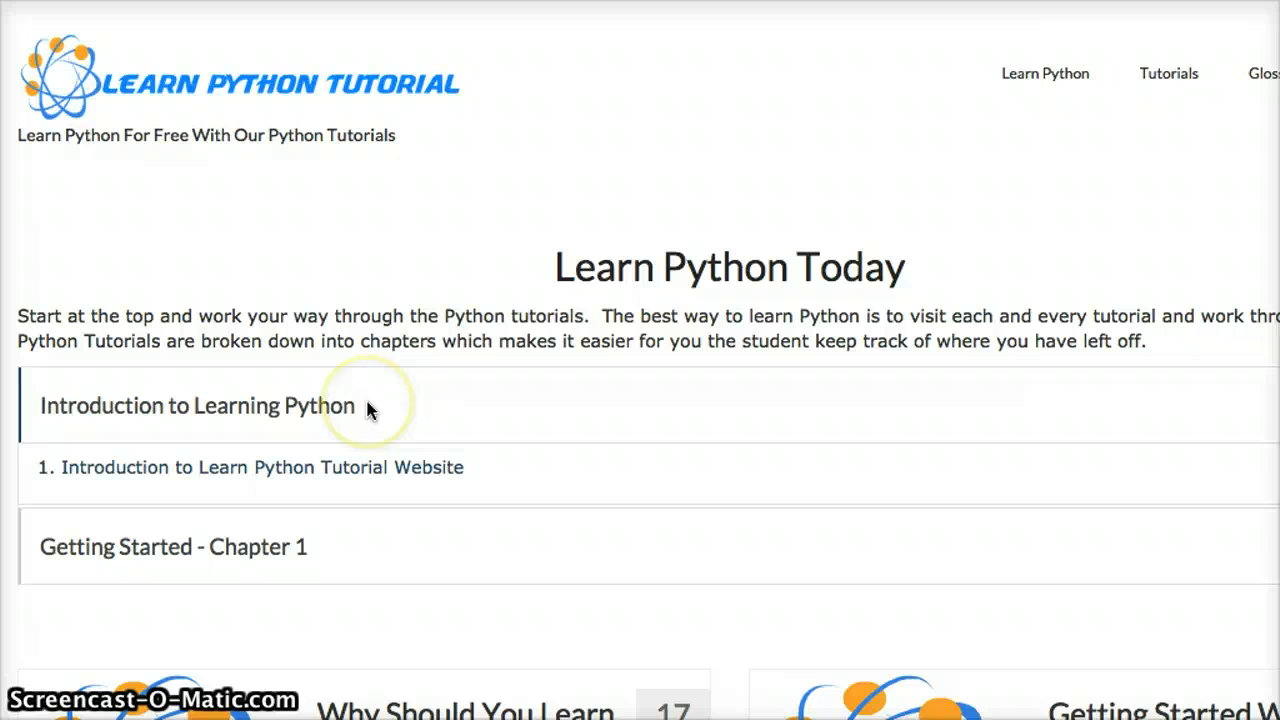
mouse_move(368, 405)
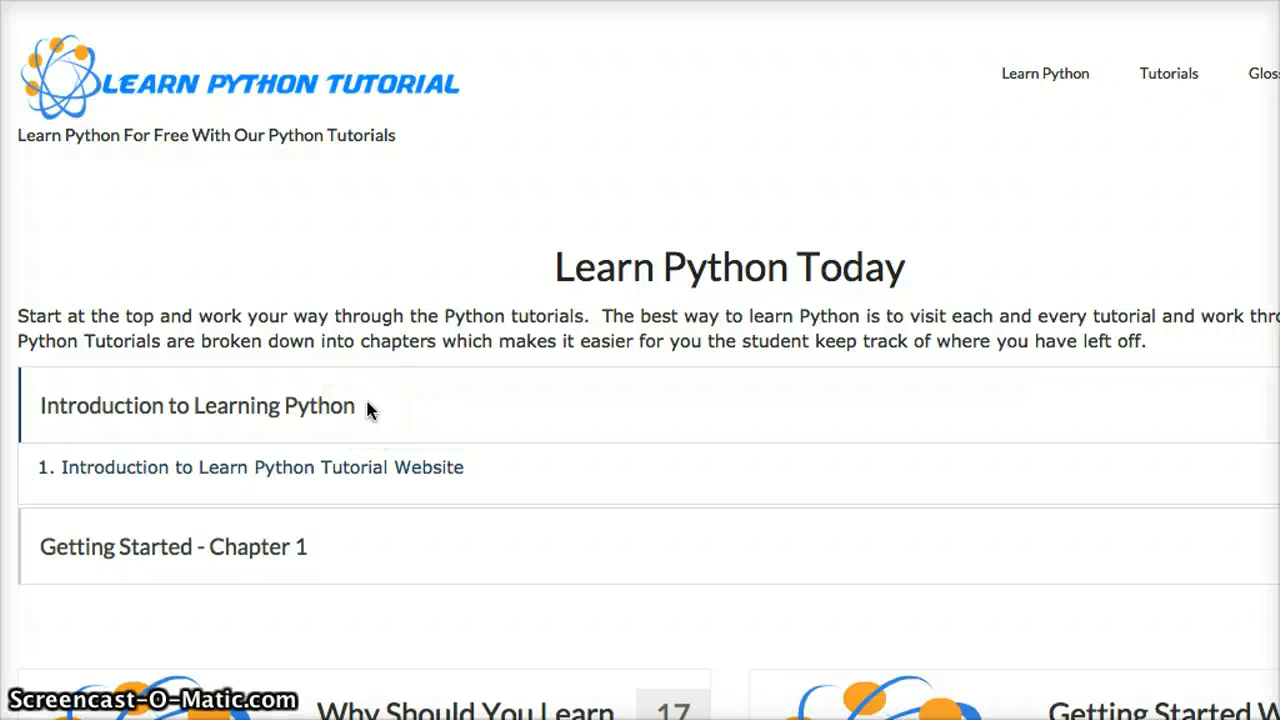
mouse_move(248, 550)
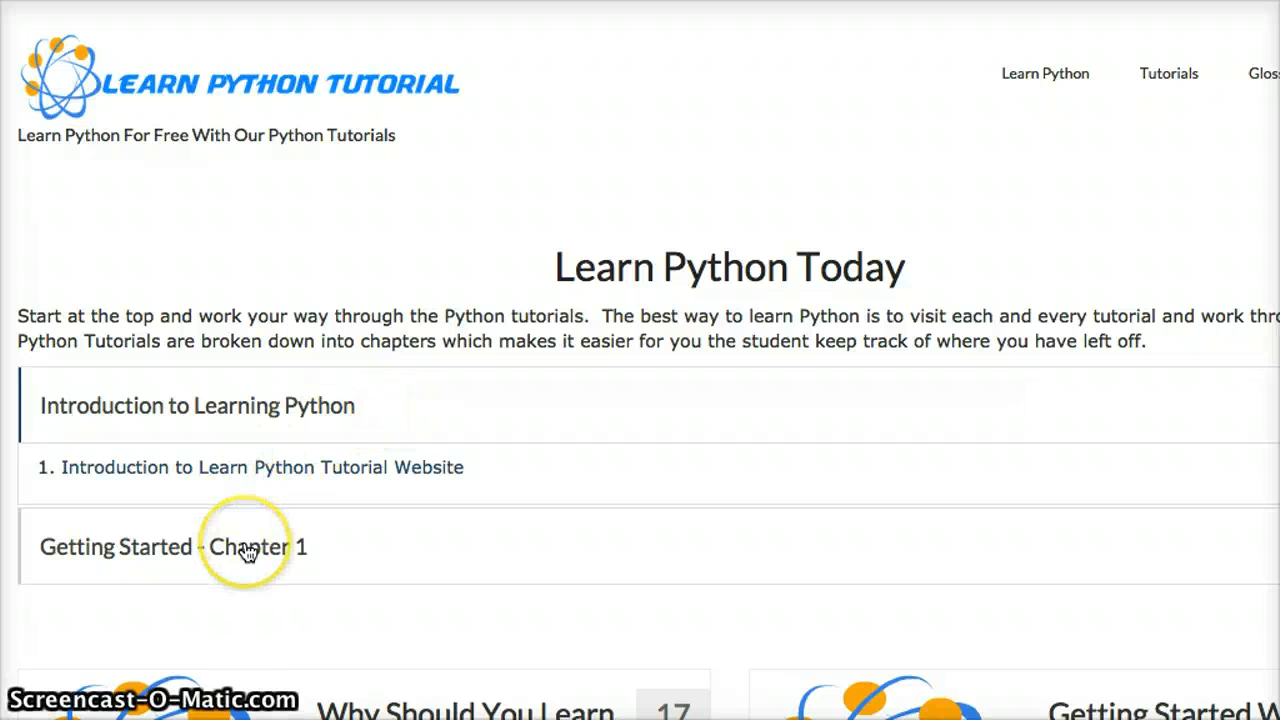
mouse_move(297, 585)
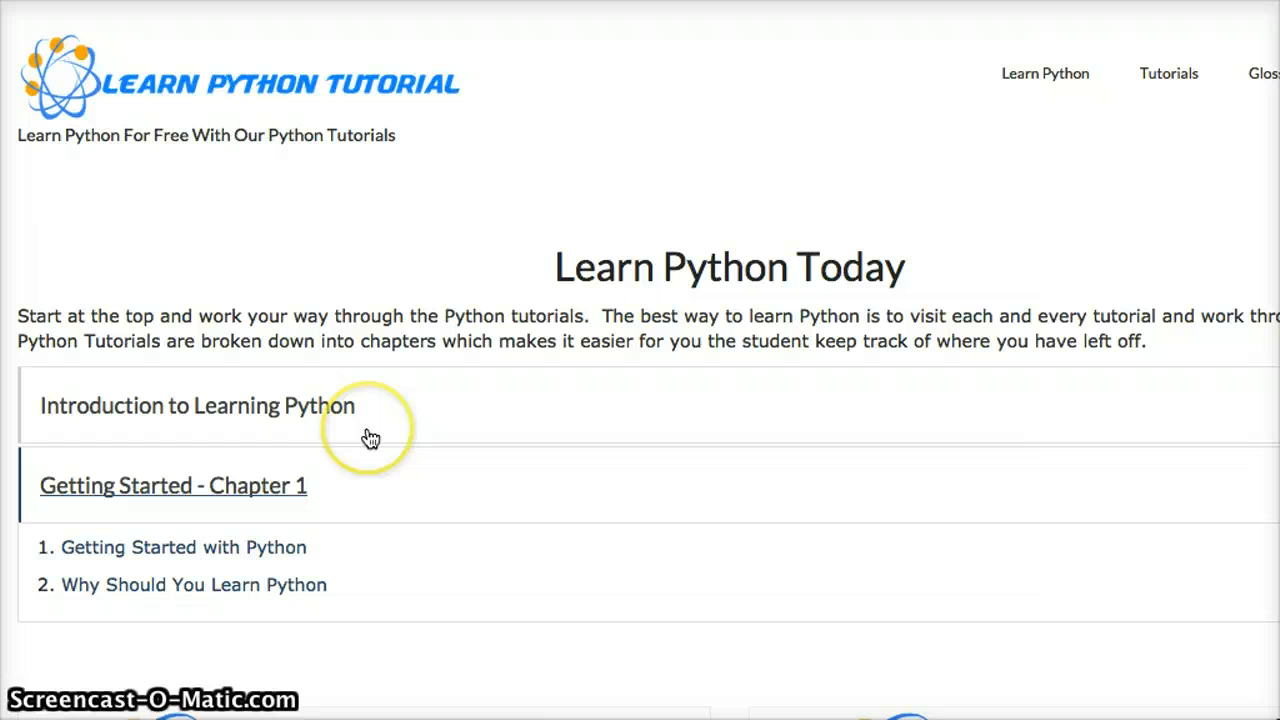
mouse_move(371, 438)
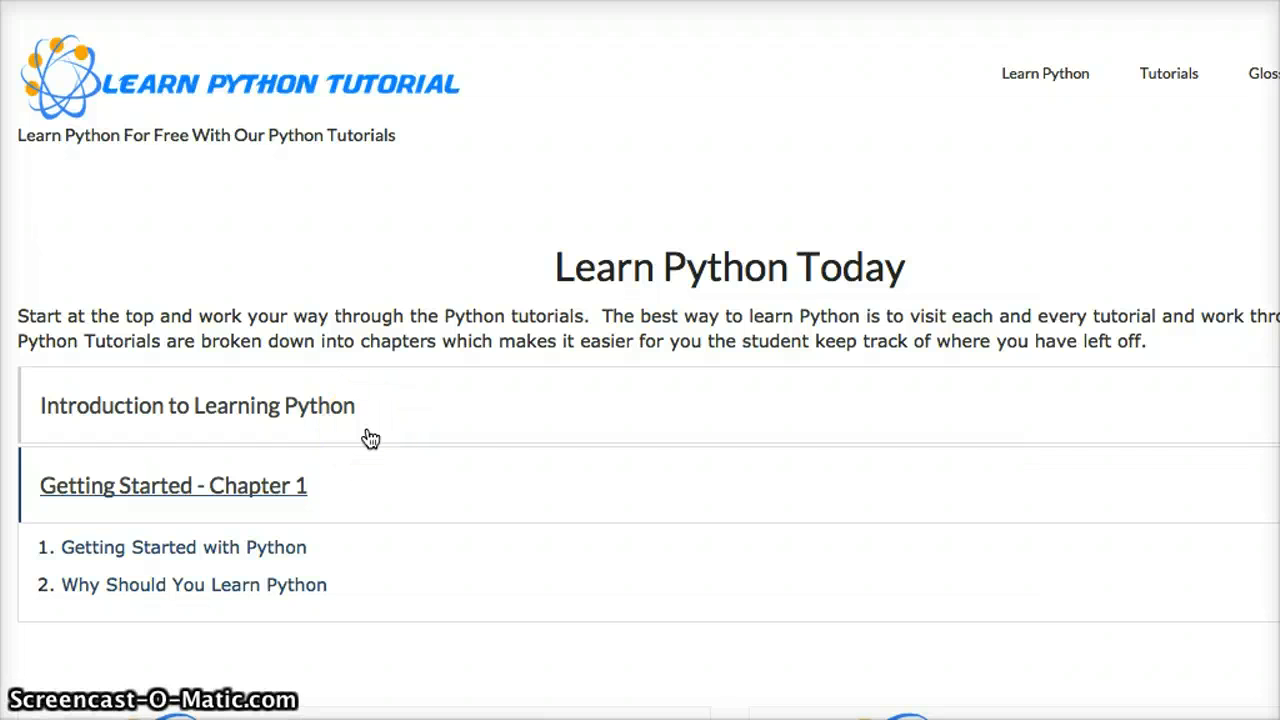
mouse_move(462, 372)
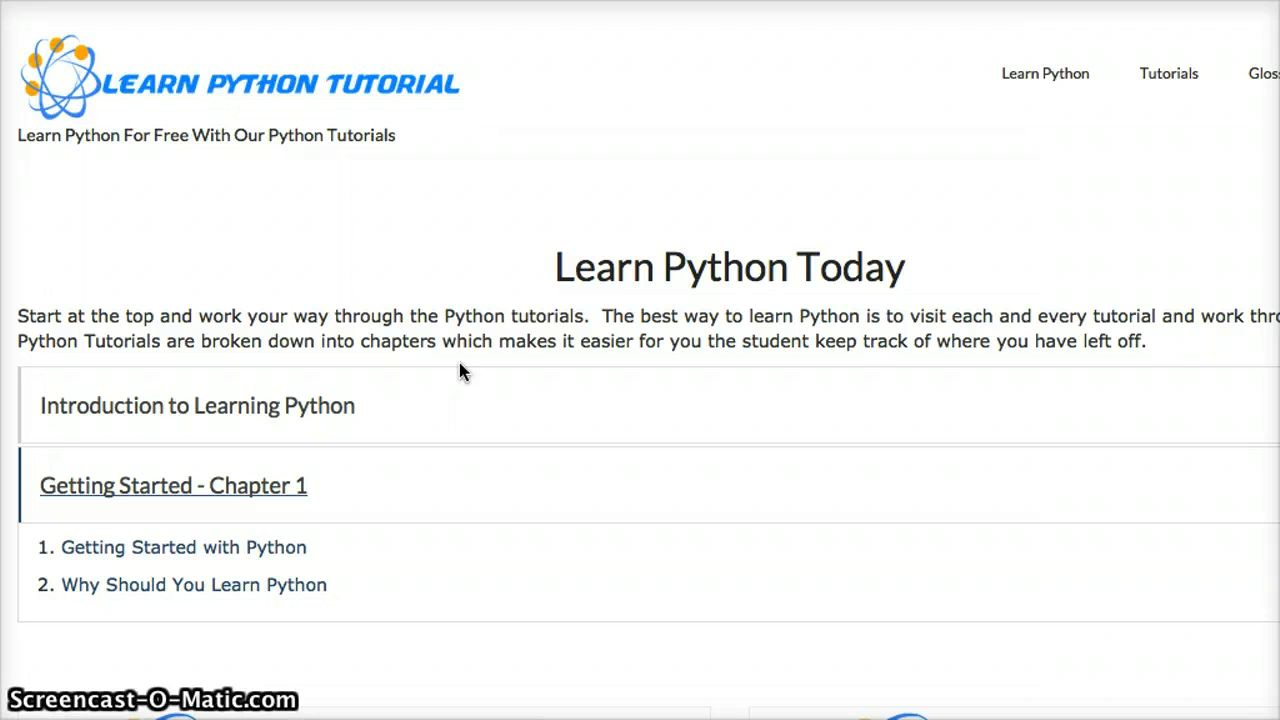
mouse_move(1045, 120)
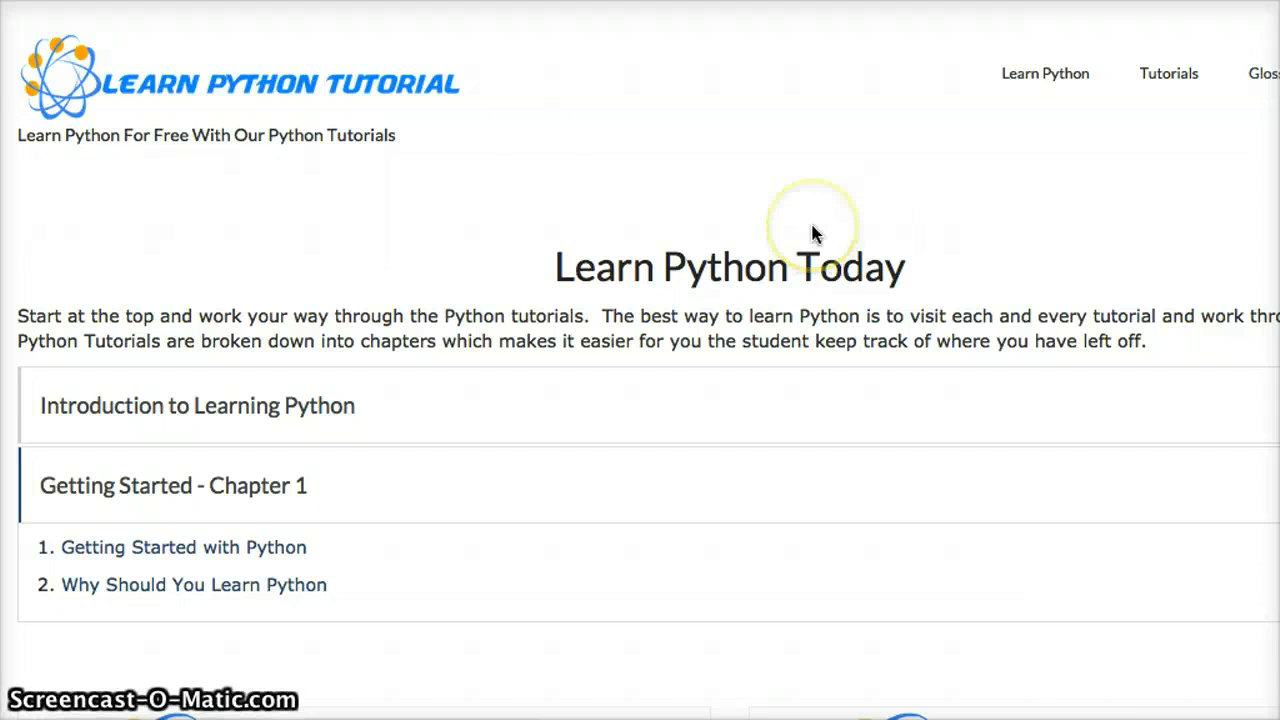
View the empty Glossary page, then return to the Learn Python homepage.
left_click(1262, 73)
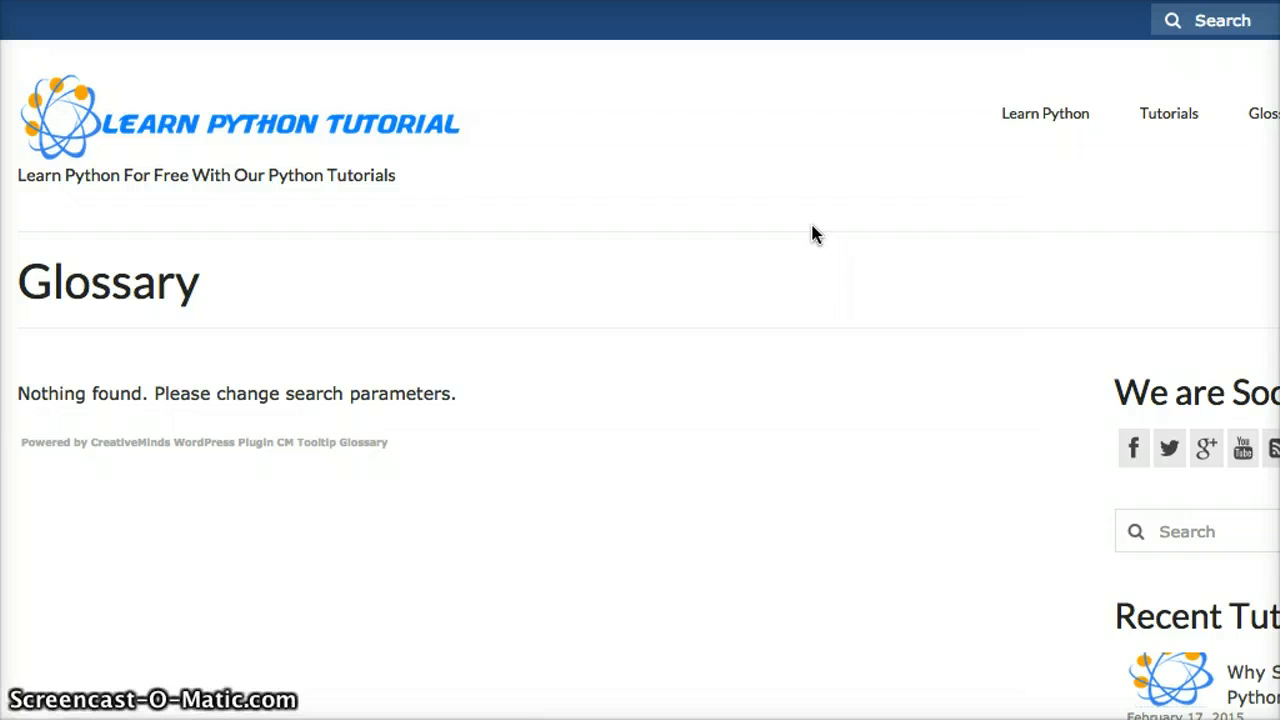
mouse_move(1045, 113)
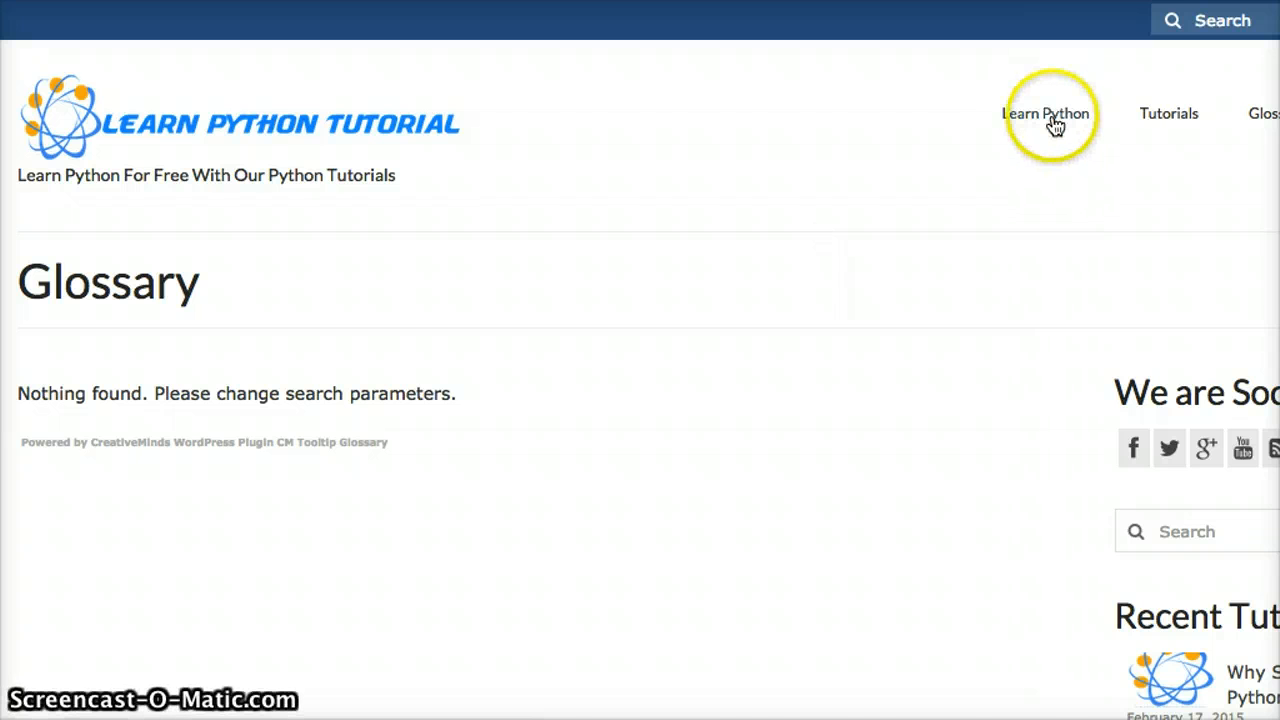
left_click(1044, 113)
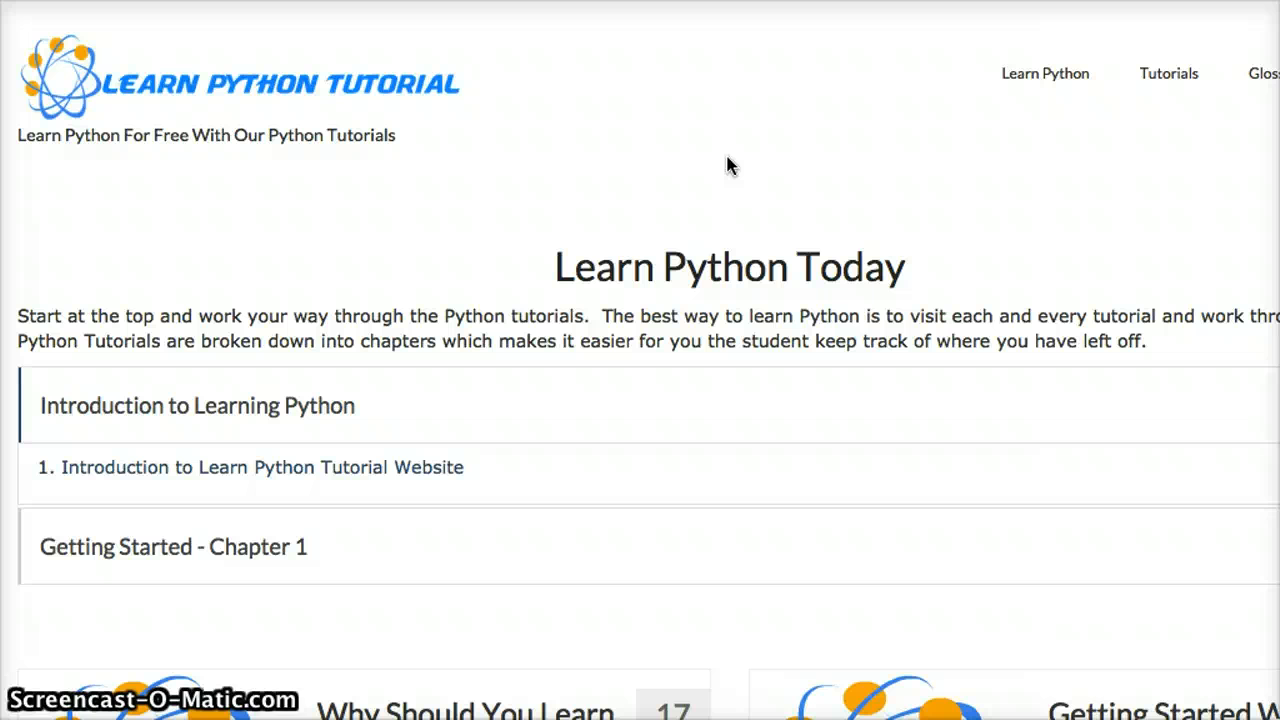